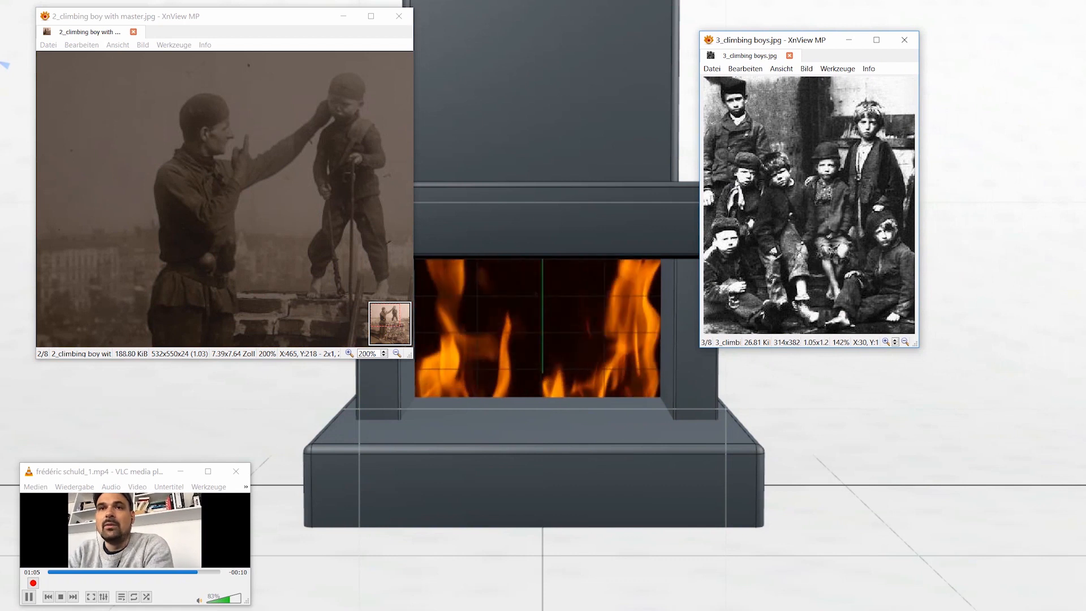
Close the climbing-boy photo windows and show '4_chimney flue.png' beside the fireplace scene
click(399, 16)
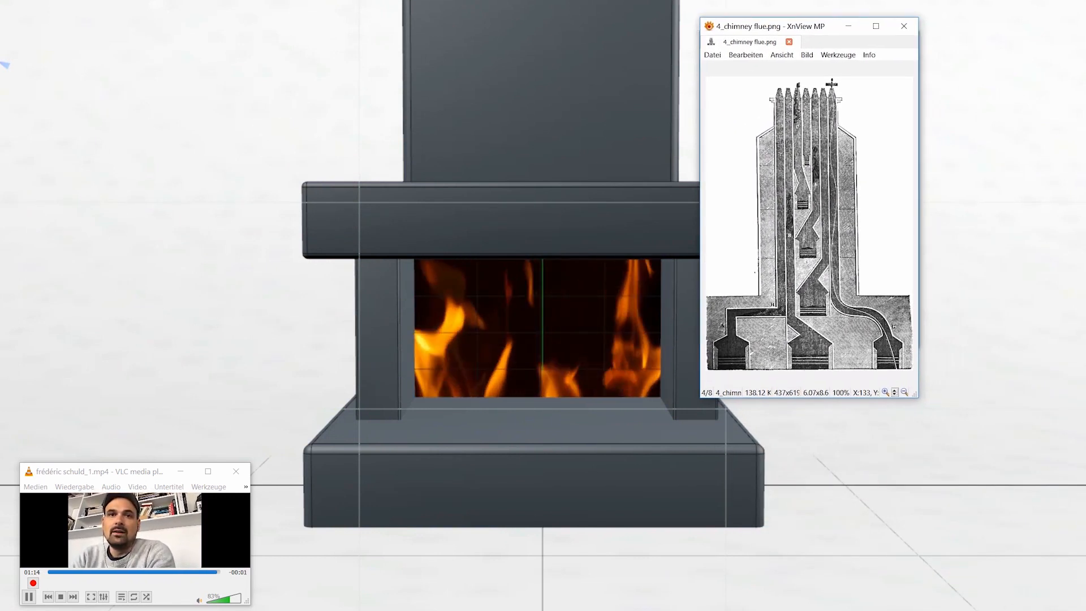
click(121, 596)
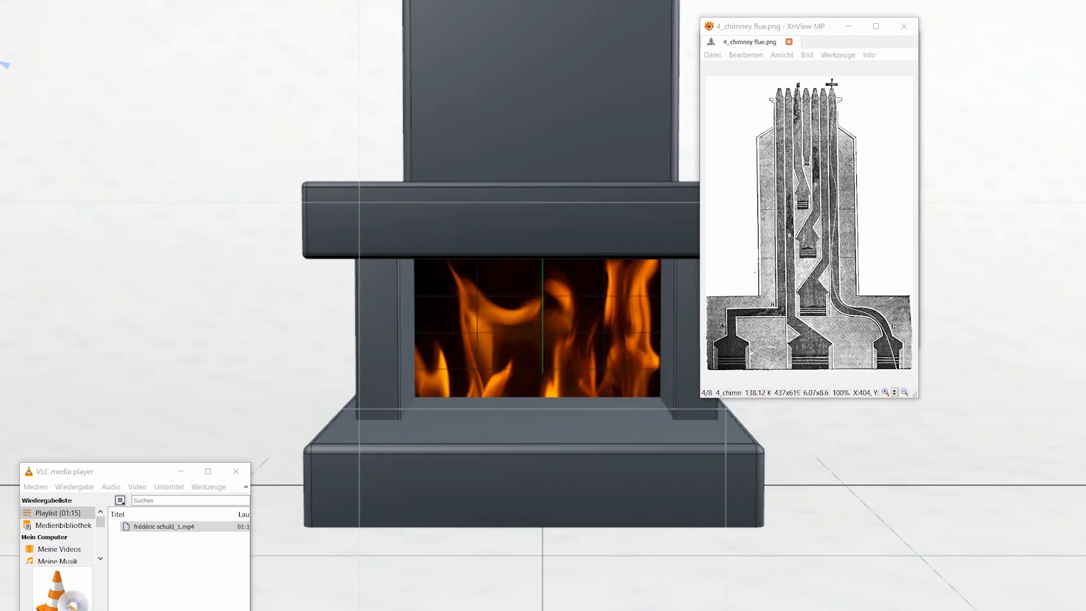